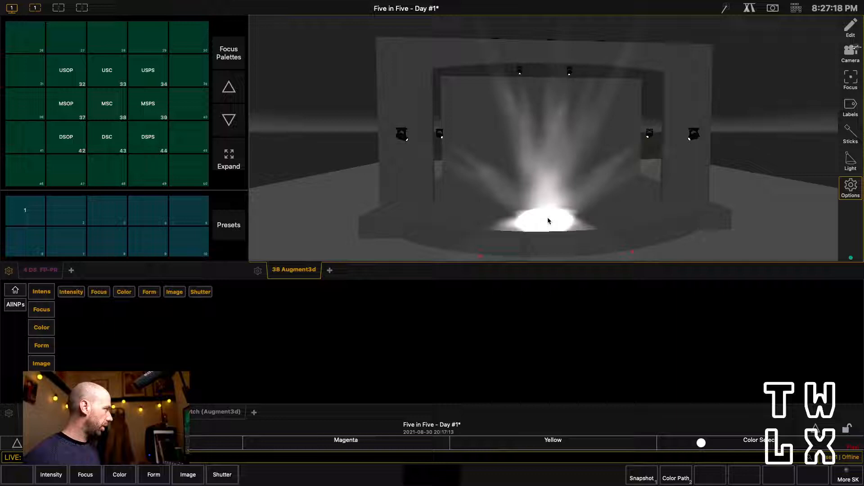
# Select all mover channels and recall stage-area focus palettes, landing on upstage centre.
pyautogui.click(107, 137)
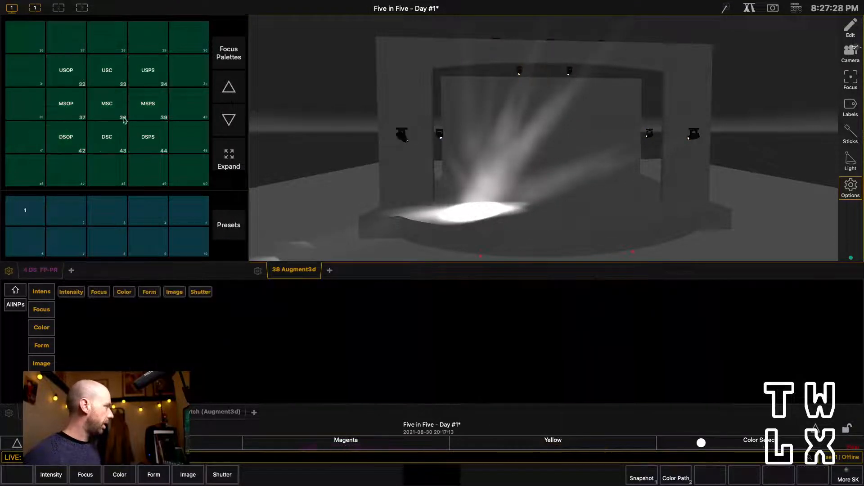
pyautogui.click(65, 137)
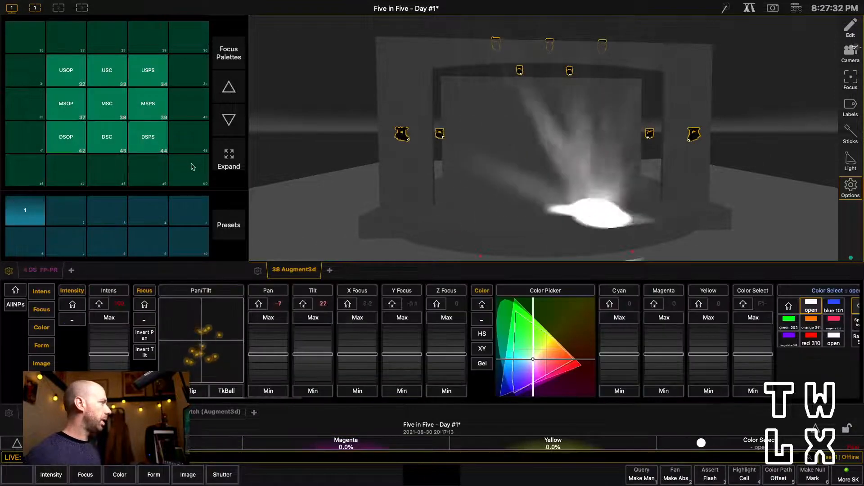
pyautogui.click(147, 136)
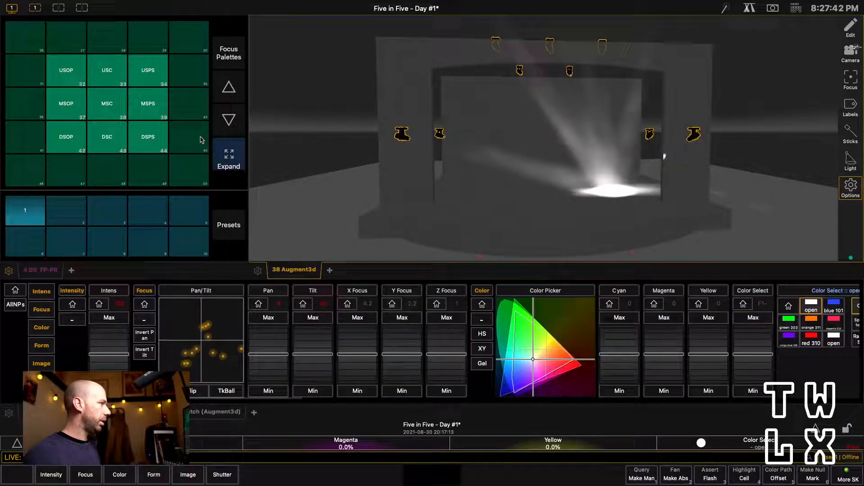
pyautogui.click(146, 104)
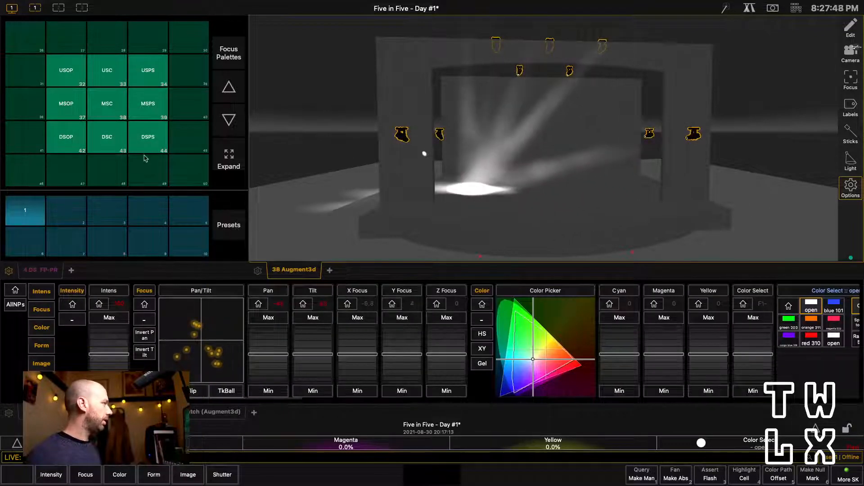
pyautogui.click(65, 102)
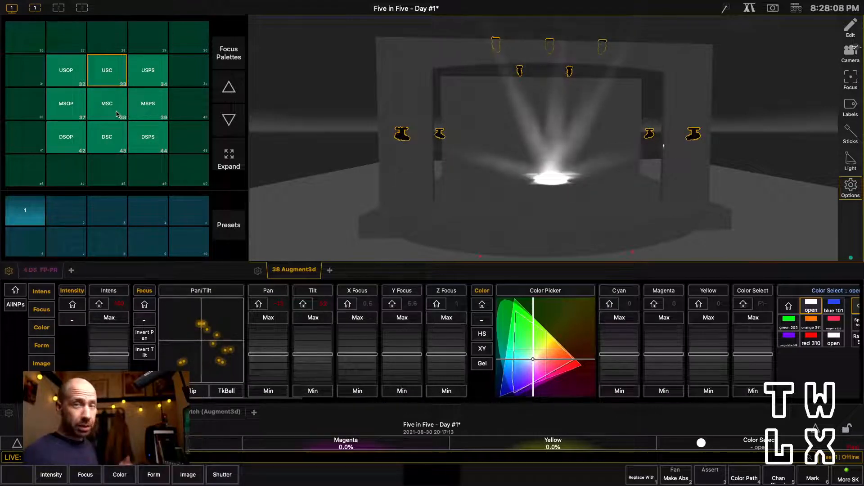
pyautogui.click(106, 137)
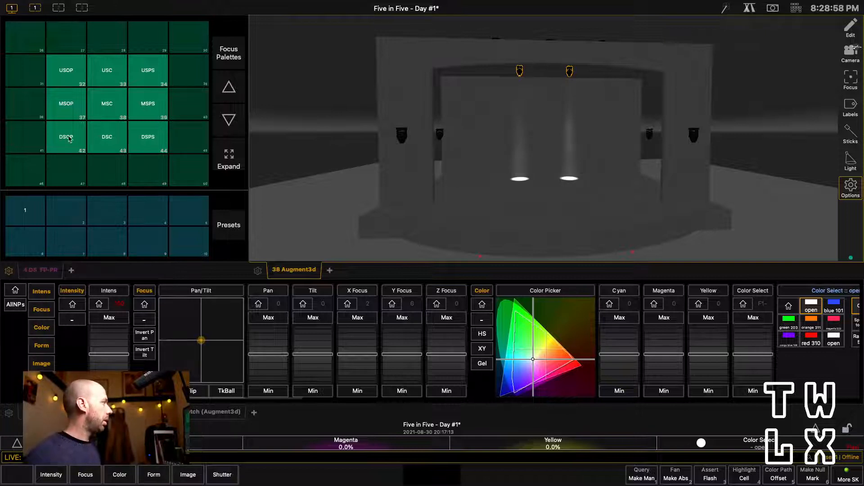
# Aim movers 7 and 8 at the downstage off-prompt bed area.
pyautogui.click(65, 137)
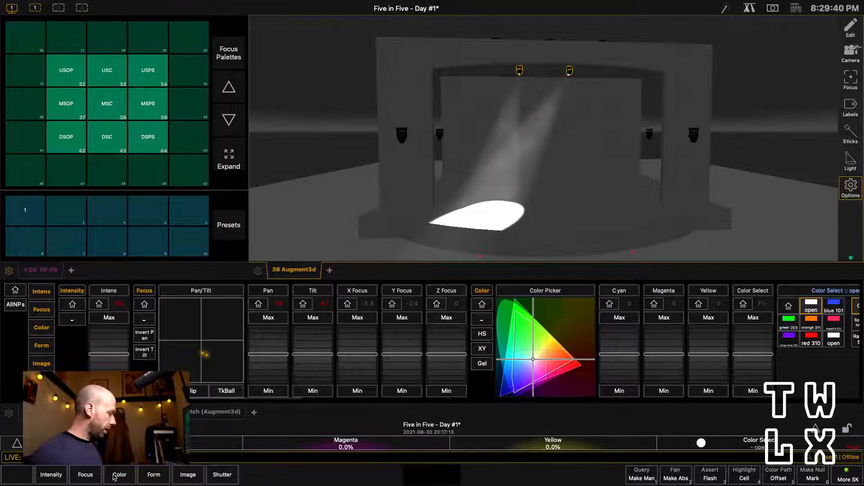
# Record Preset 1 and label it 'Sc.1 DSOP Bed (7-8)'.
pyautogui.click(24, 209)
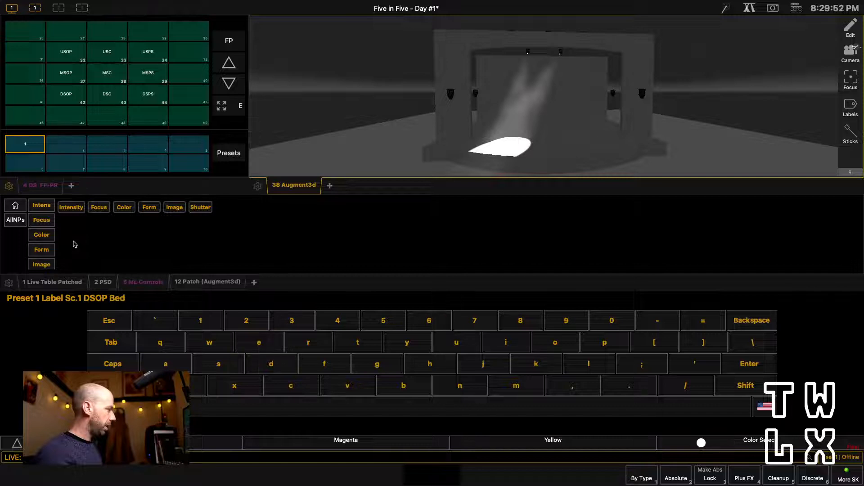
pyautogui.write('(')
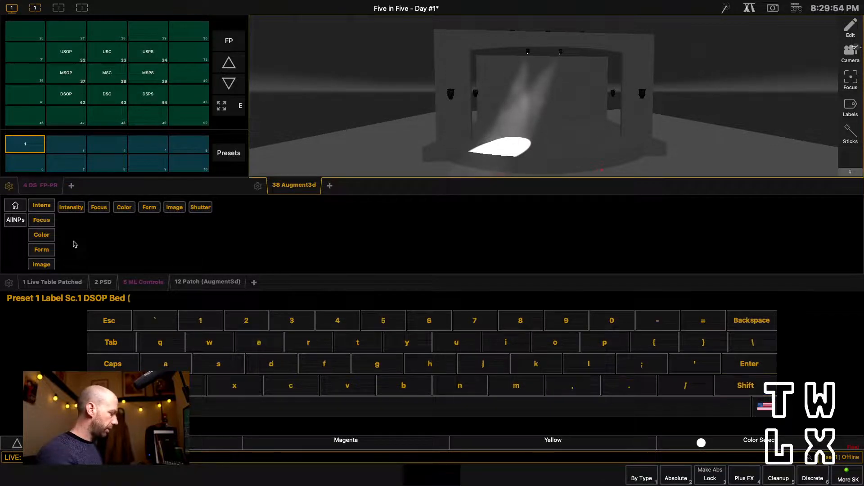
pyautogui.write('7-8)')
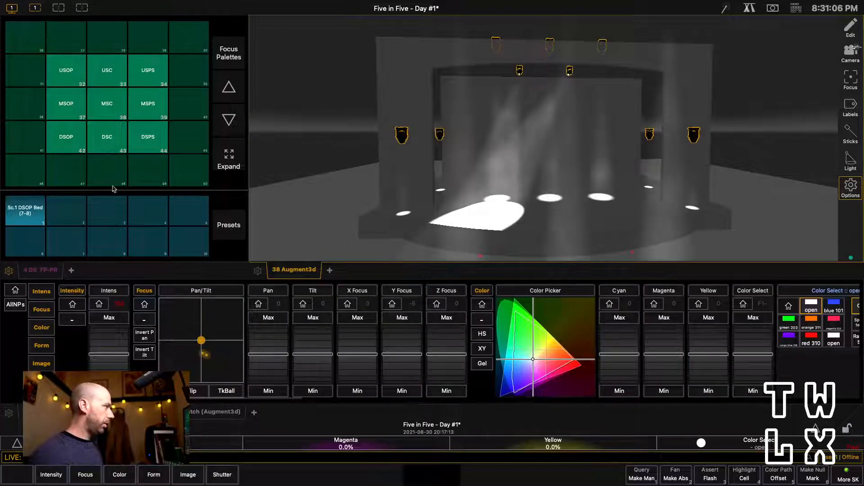
# Step the movers through DSC, MSC, USC, USOP and MSOP focus palettes.
pyautogui.click(106, 136)
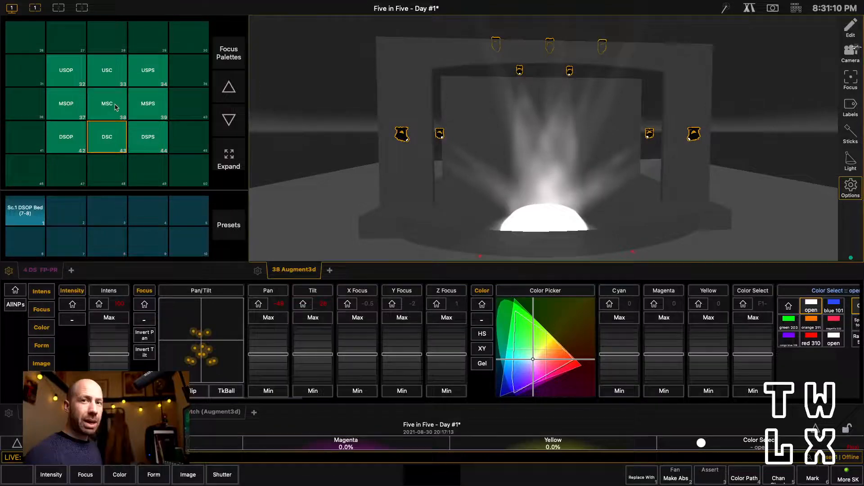
pyautogui.click(107, 103)
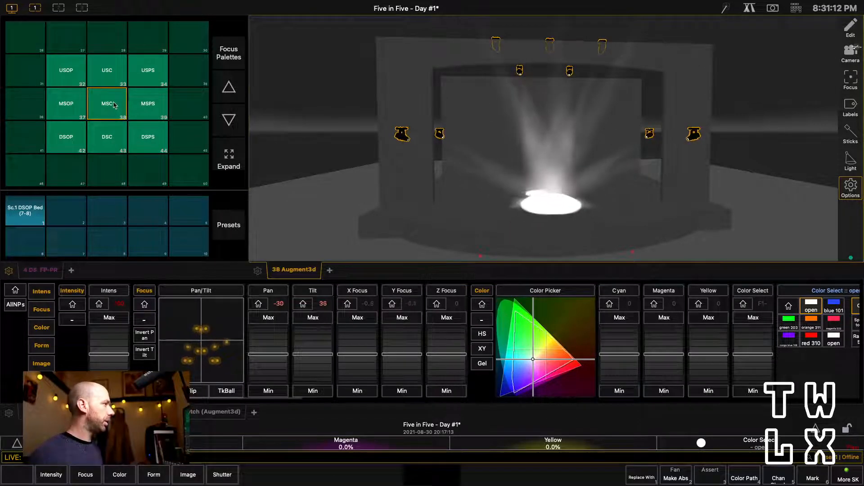
pyautogui.click(107, 70)
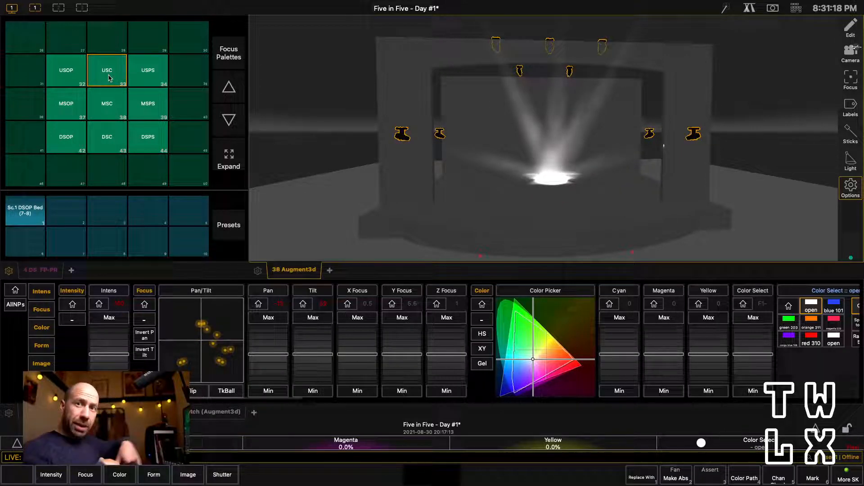
pyautogui.click(65, 70)
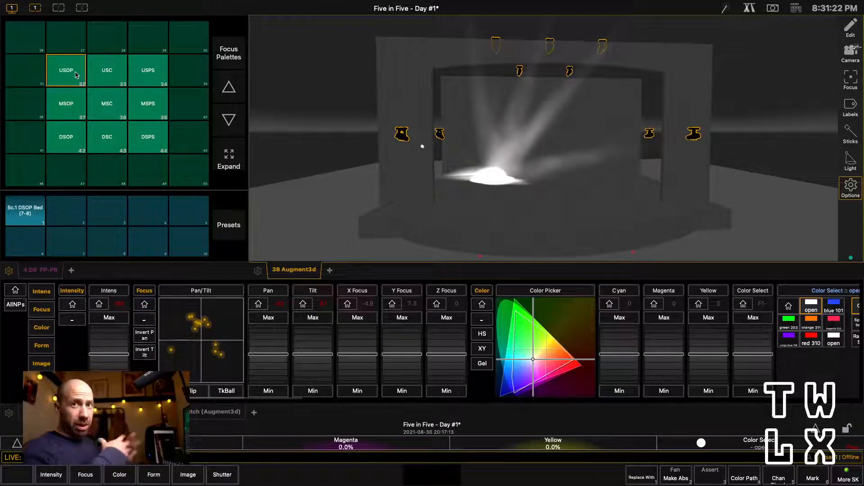
pyautogui.click(65, 102)
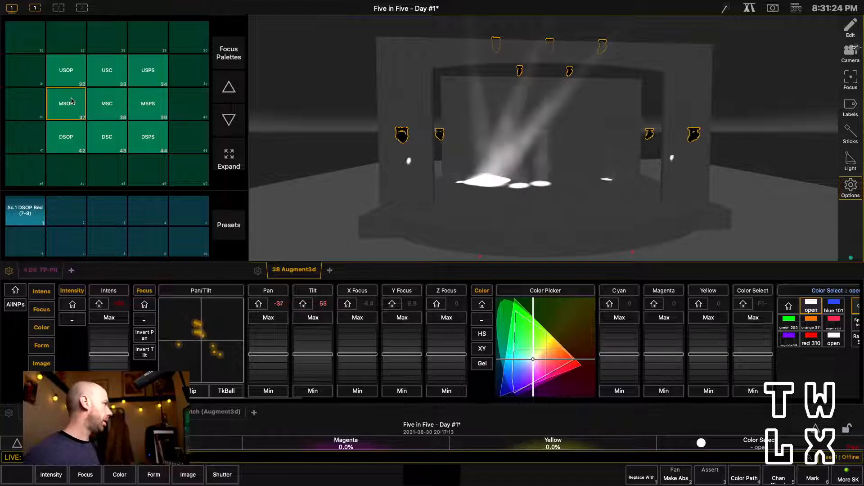
pyautogui.click(147, 103)
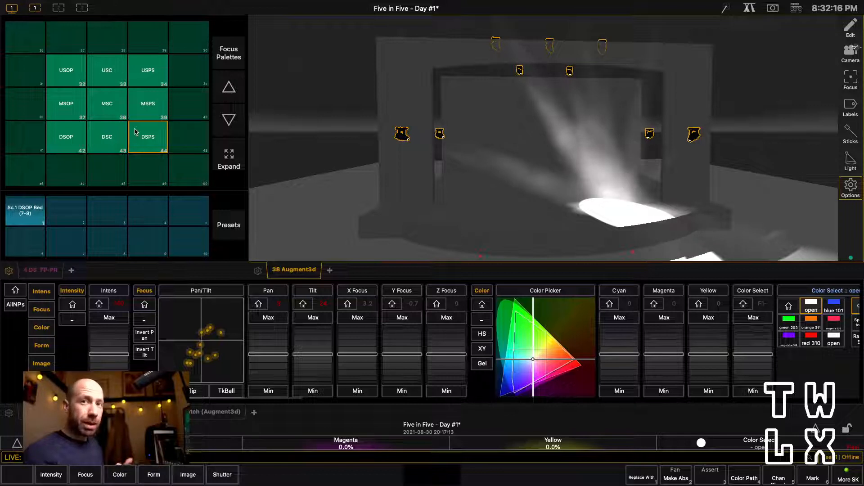
# Recall DSPS, then DSC, DSOP, USOP, MSC, DSOP and finish at MSOP.
pyautogui.click(228, 119)
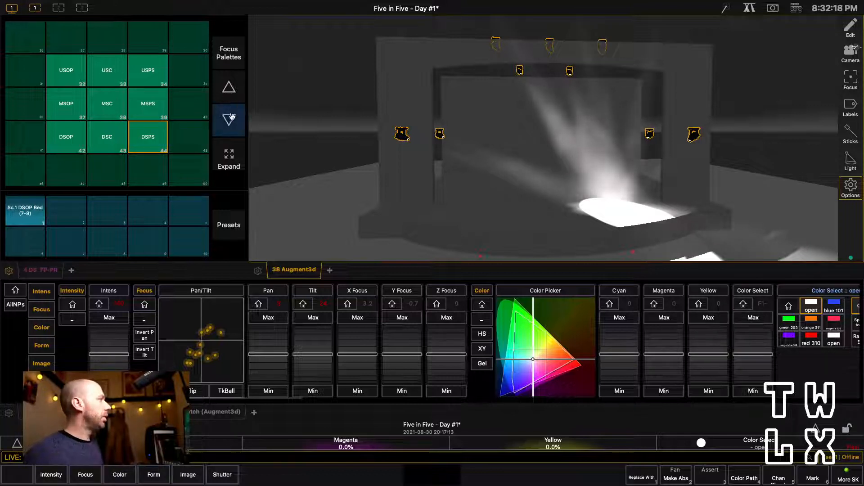
pyautogui.click(228, 86)
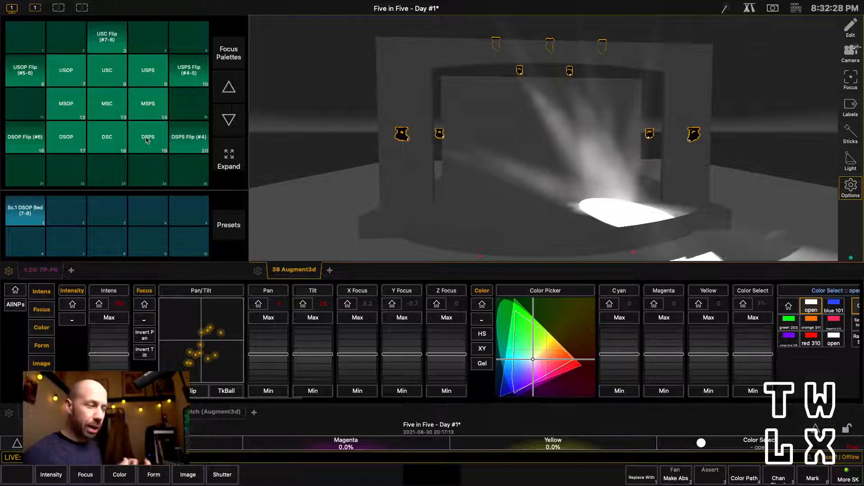
pyautogui.click(106, 137)
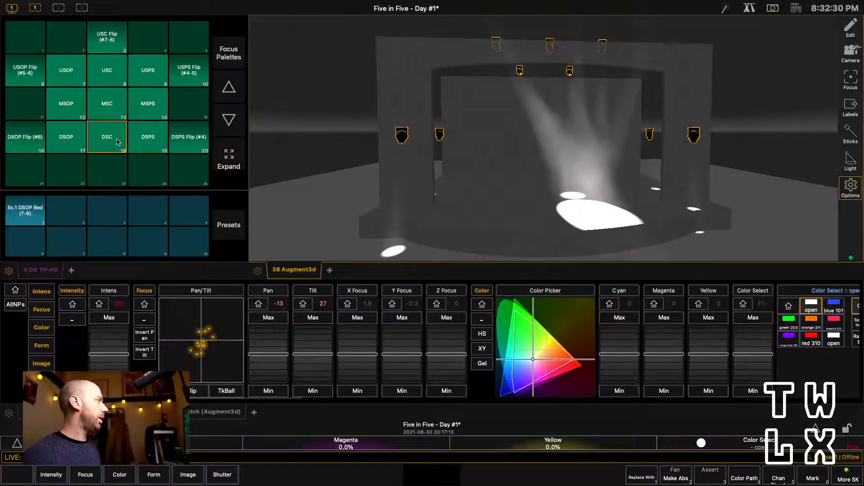
pyautogui.click(66, 137)
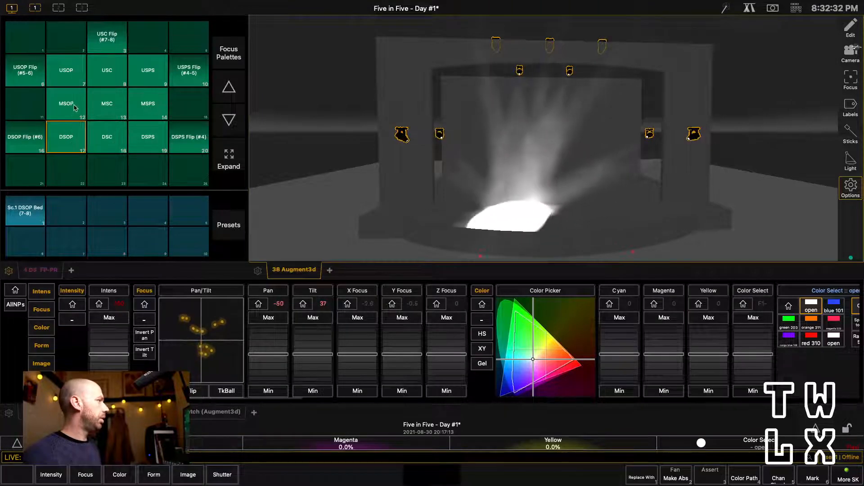
pyautogui.click(146, 104)
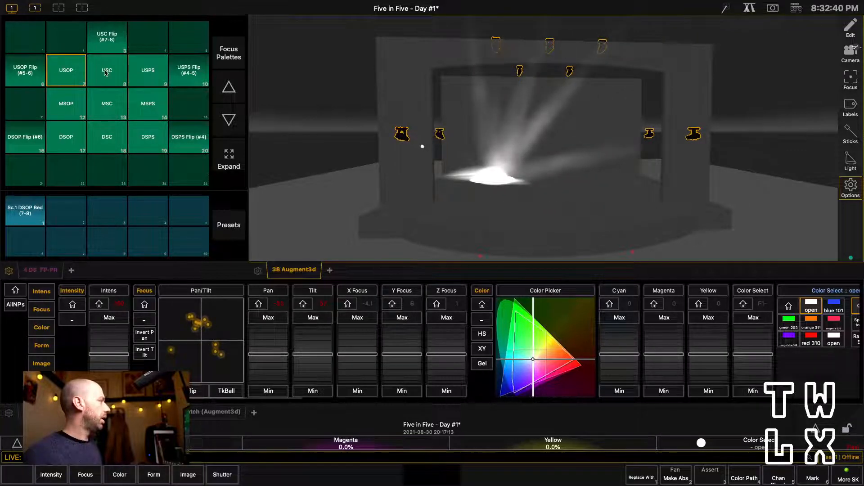
pyautogui.click(106, 104)
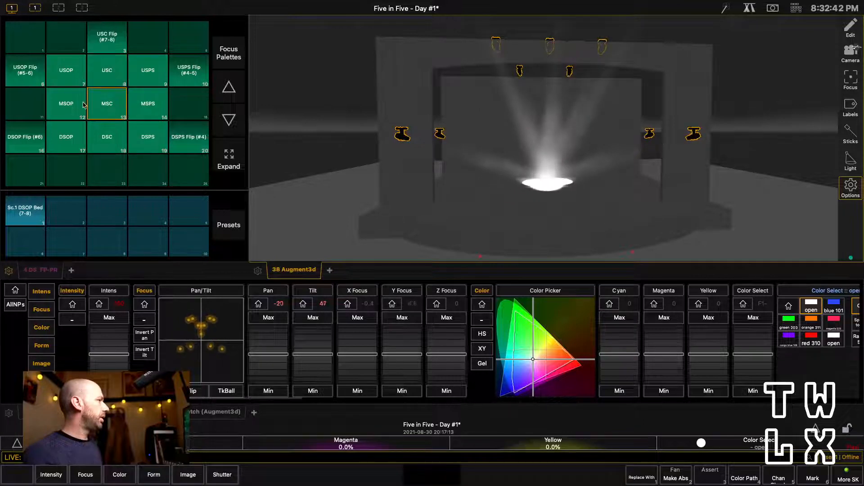
pyautogui.click(66, 137)
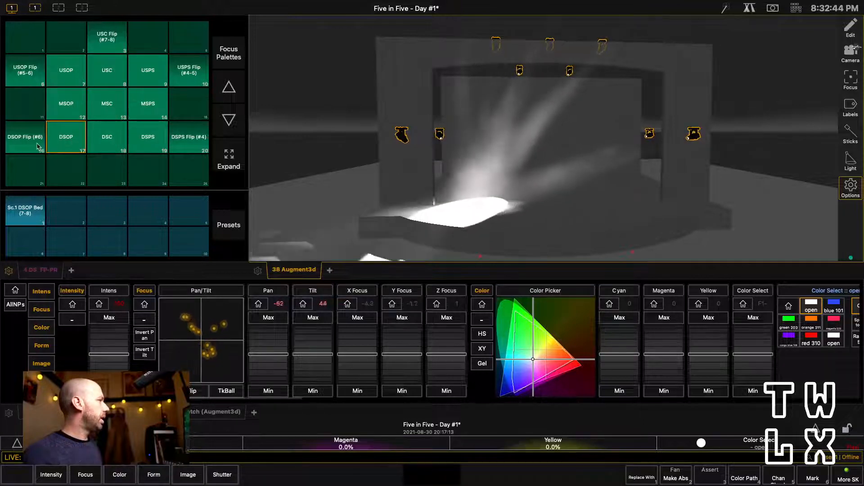
pyautogui.click(66, 104)
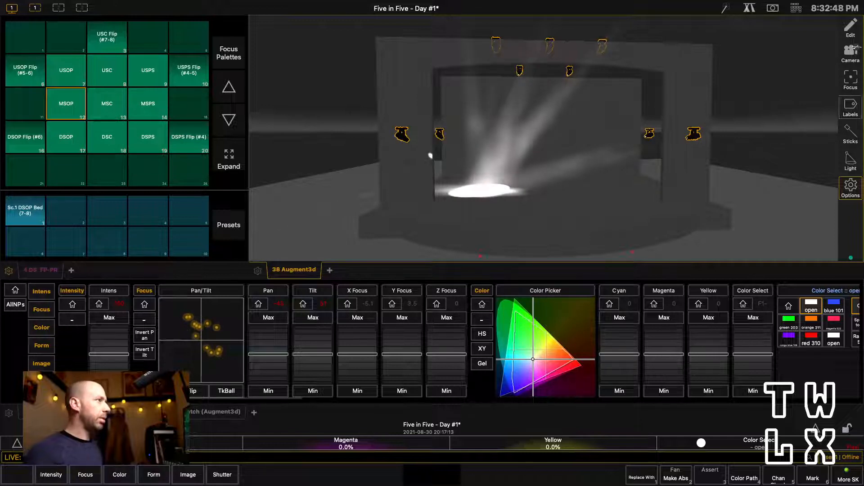
# Switch Augment3d to overhead view and send one mover DSC, USOP, then back to DSC.
pyautogui.click(849, 52)
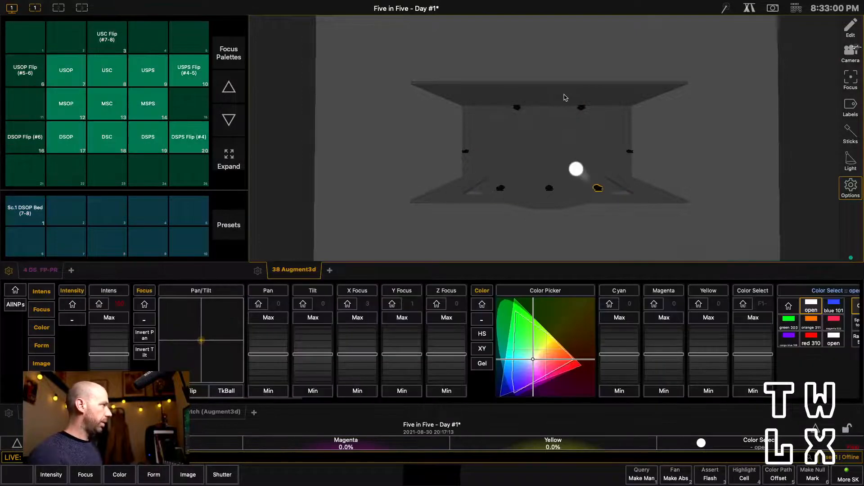
pyautogui.click(107, 137)
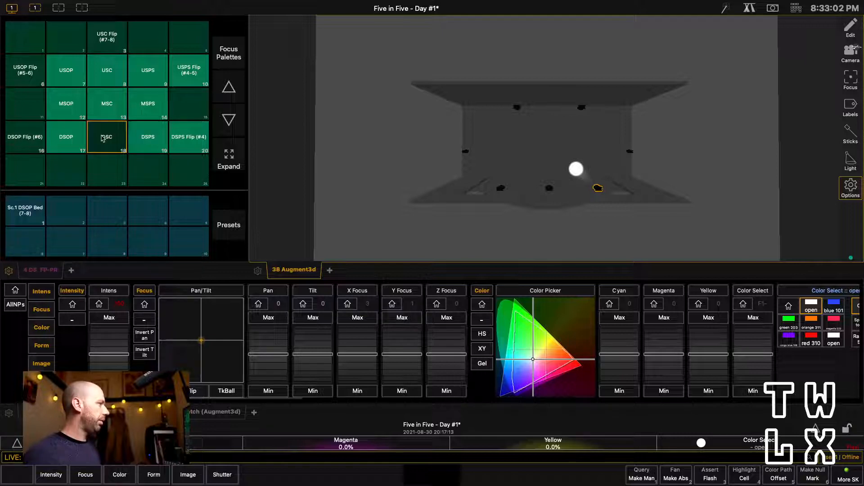
pyautogui.click(66, 103)
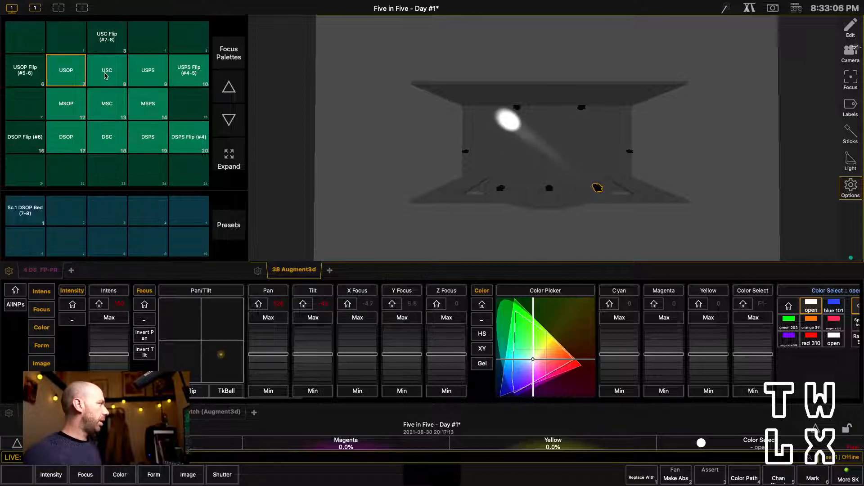
pyautogui.click(107, 136)
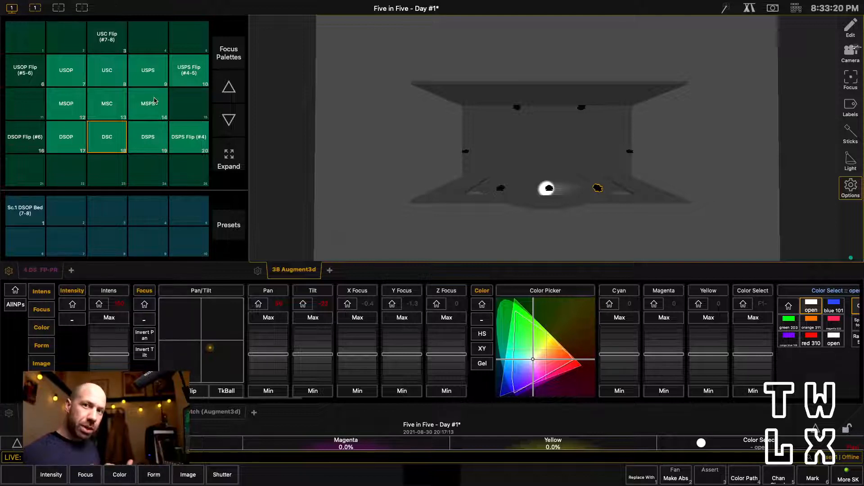
# Recall MSPS, USPS, MSPS, USC, USPS and USPS Flip (#4-5), ending at MSPS.
pyautogui.click(147, 103)
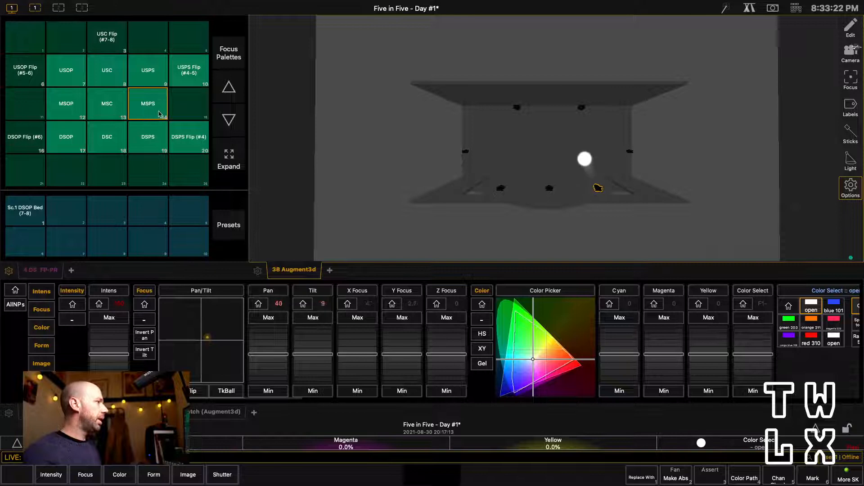
pyautogui.click(147, 70)
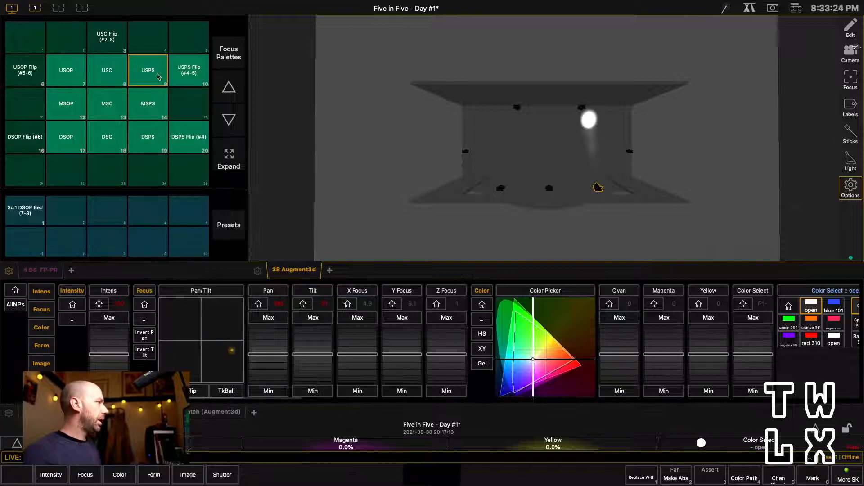
pyautogui.click(146, 104)
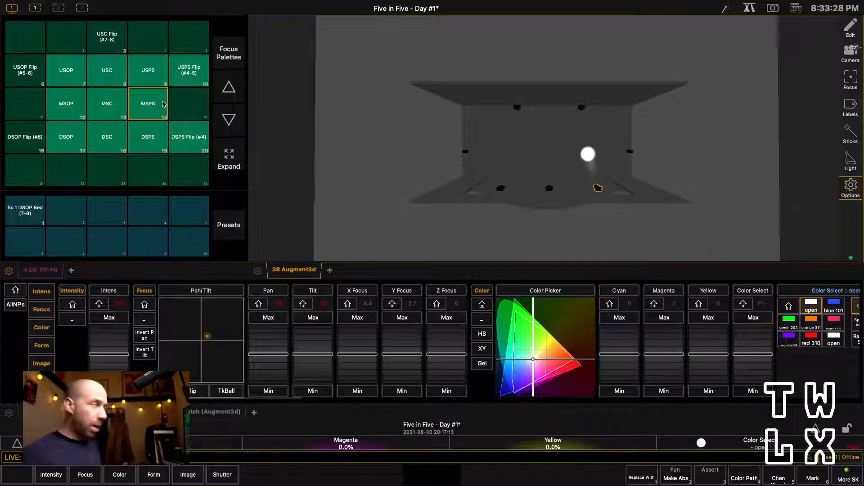
pyautogui.click(106, 104)
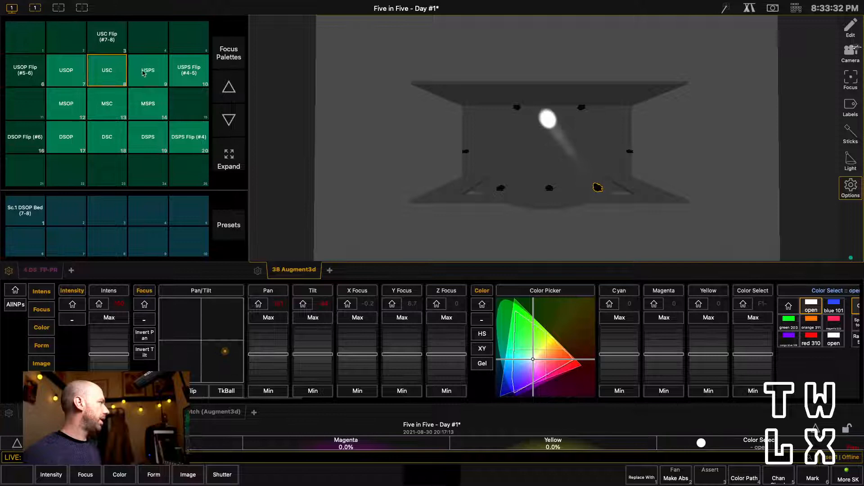
pyautogui.click(147, 70)
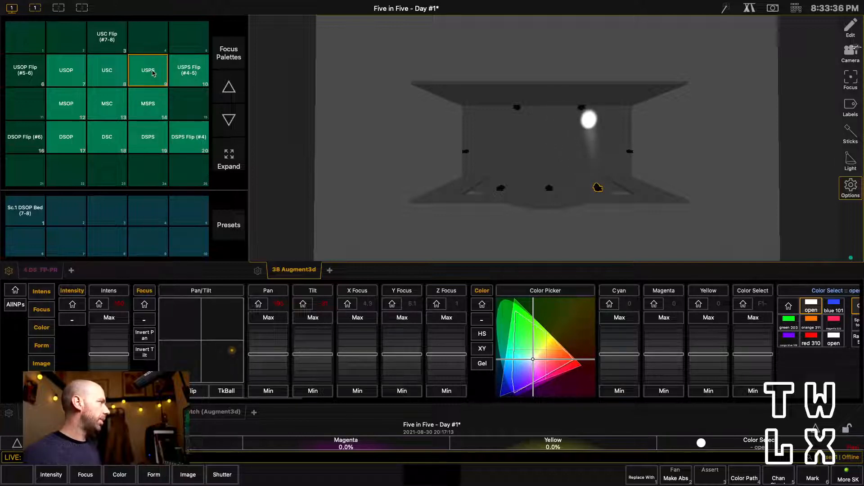
pyautogui.click(147, 103)
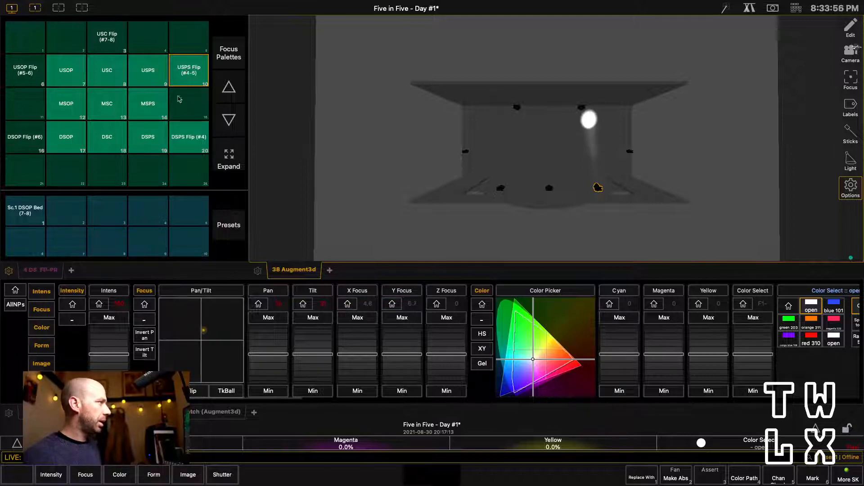
pyautogui.click(147, 104)
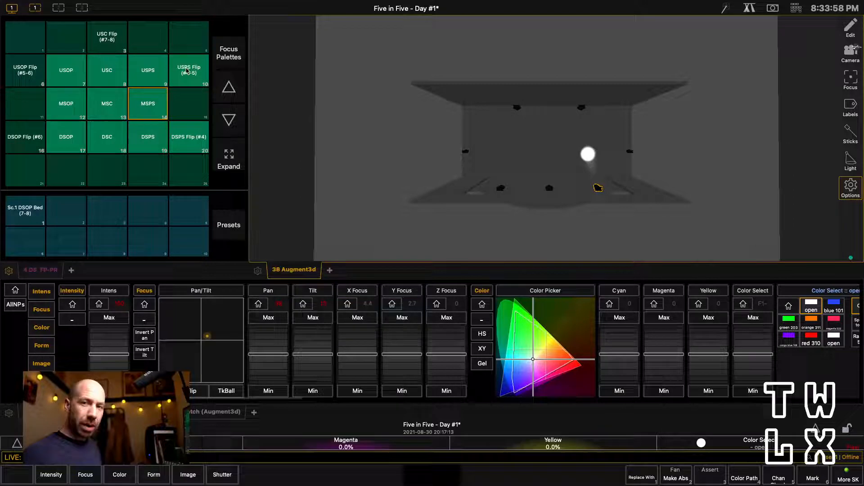